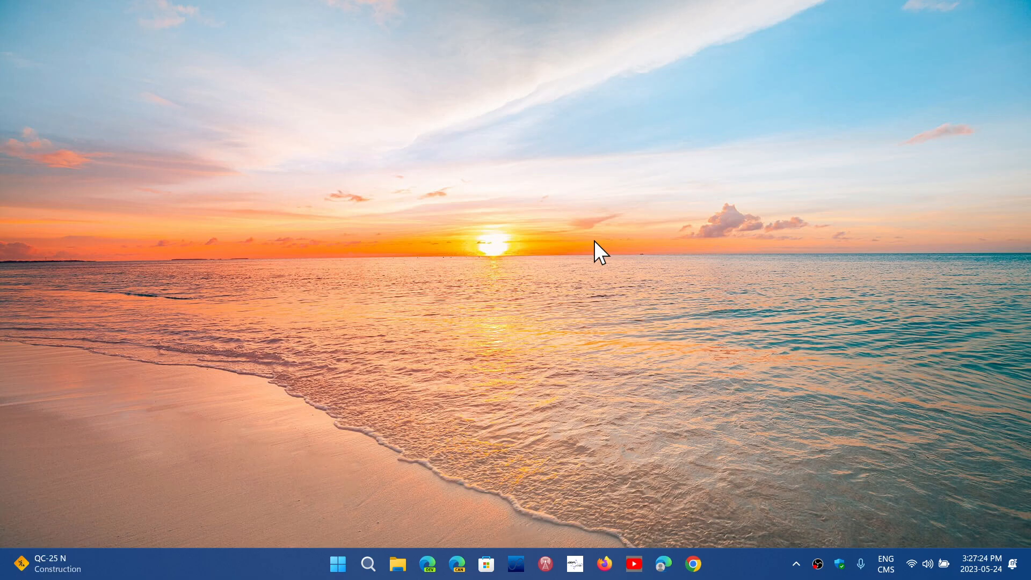
mouse_move(551, 272)
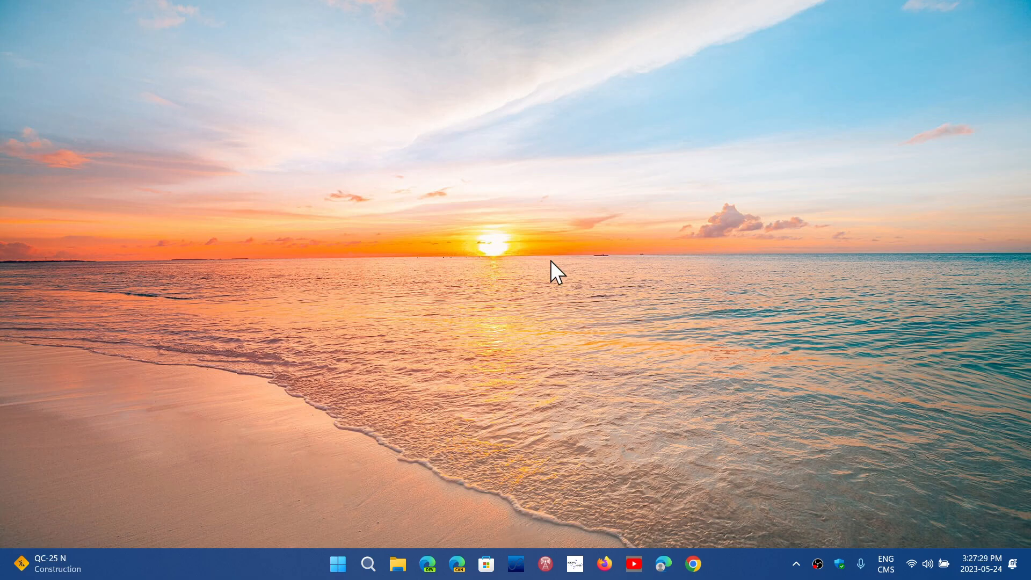
Step: Launch Settings from the Start menu's pinned apps and go to Windows Update
left_click(337, 563)
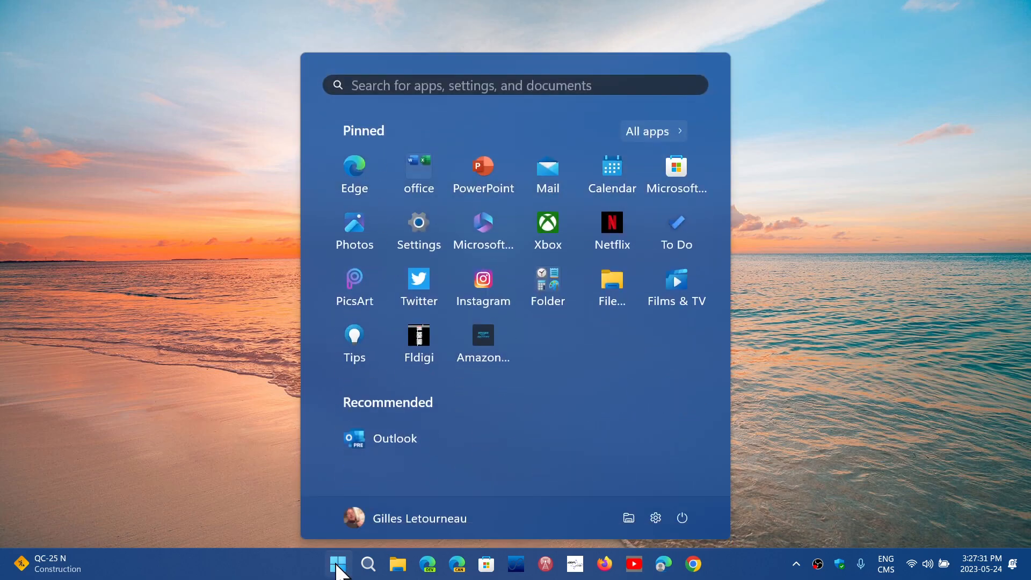
left_click(418, 222)
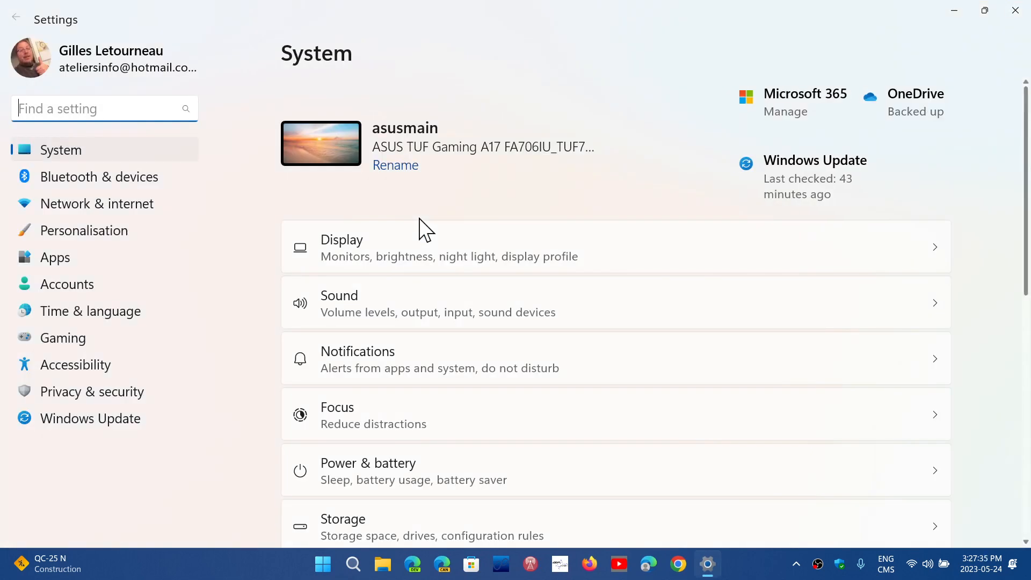
mouse_move(81, 432)
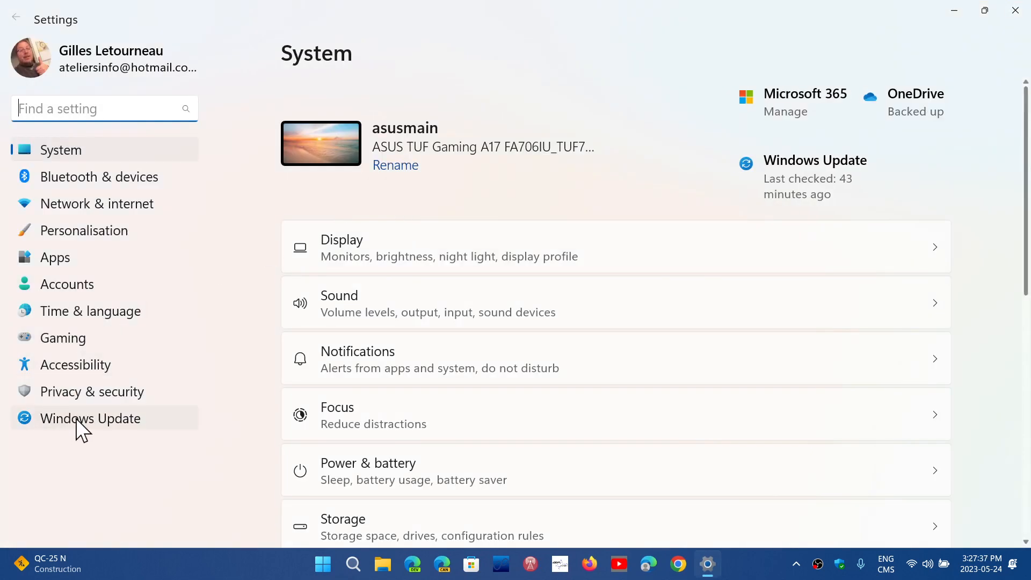
left_click(90, 417)
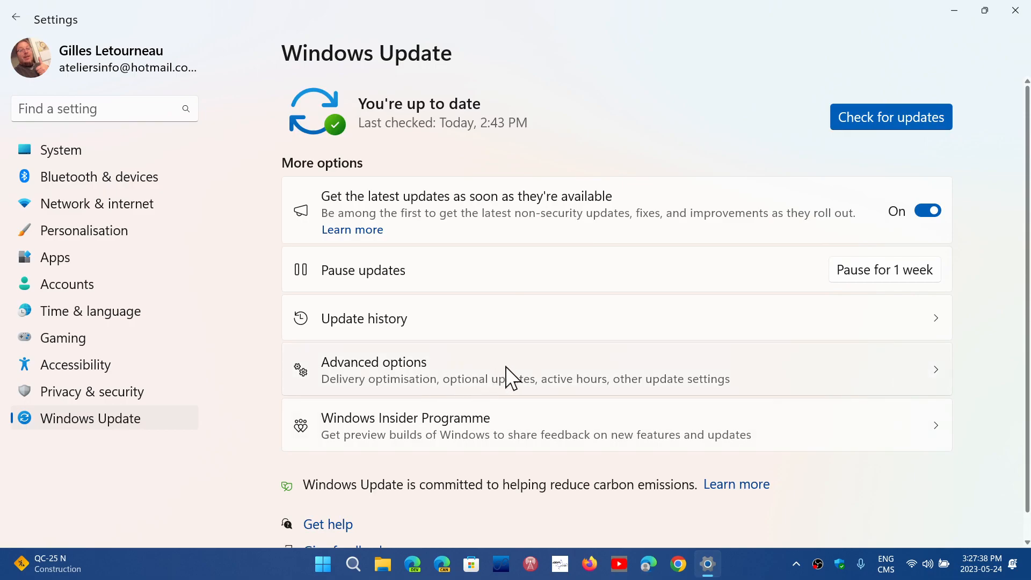
mouse_move(453, 285)
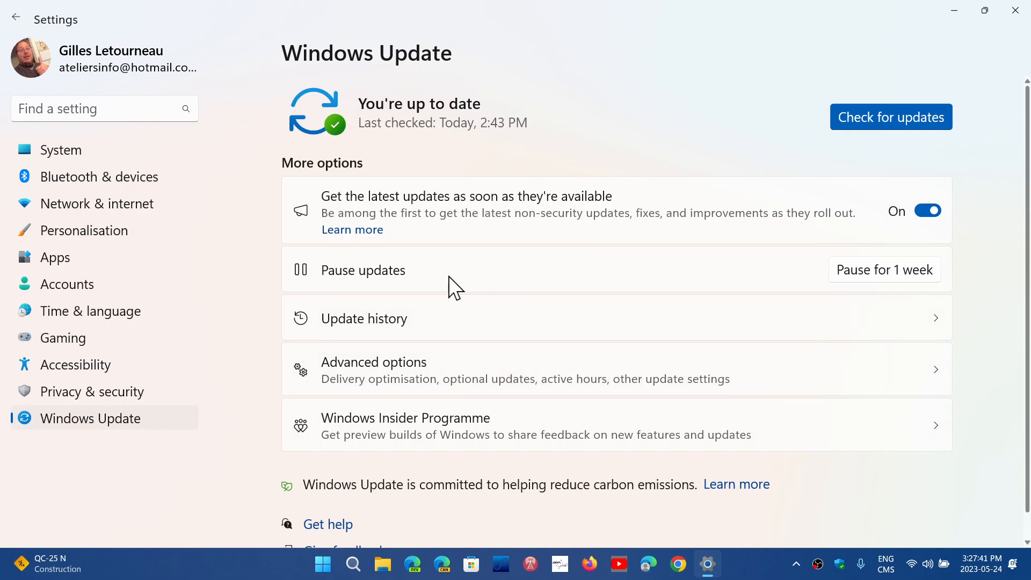
Step: Show the Update history page listing the 50 installed quality updates
left_click(364, 318)
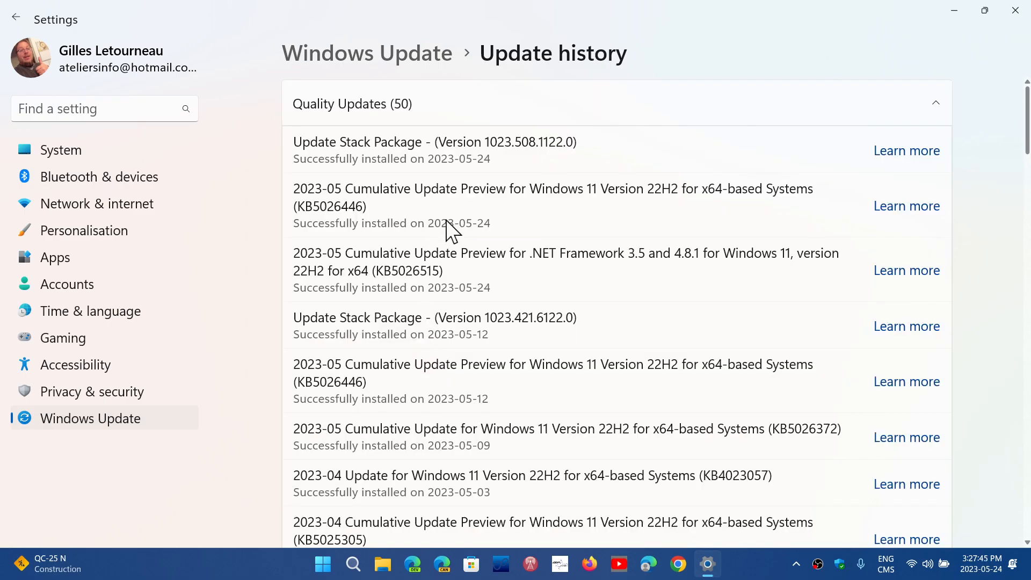
mouse_move(364, 210)
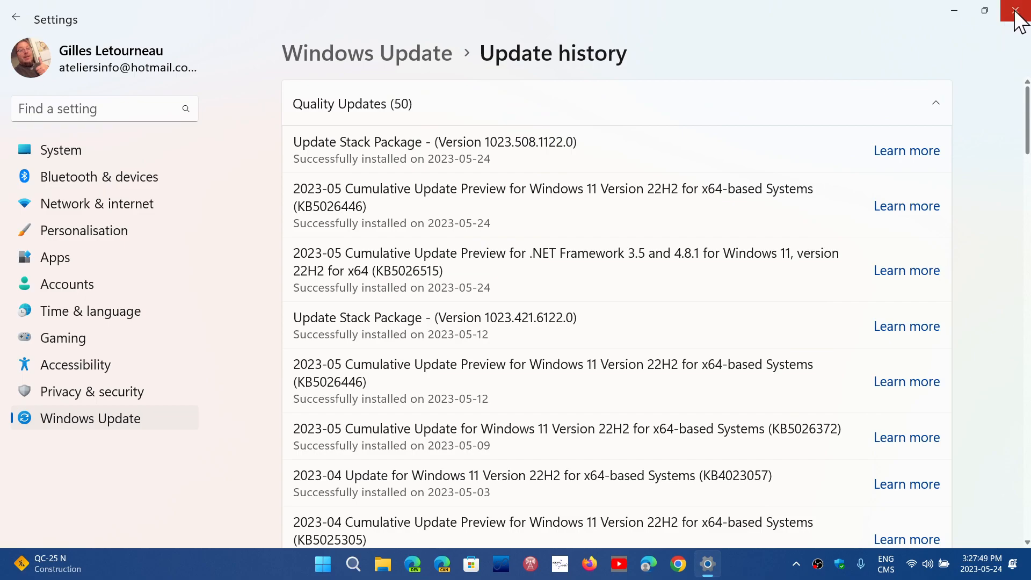
Step: Close the Settings window to reveal the beach sunset desktop
left_click(1013, 9)
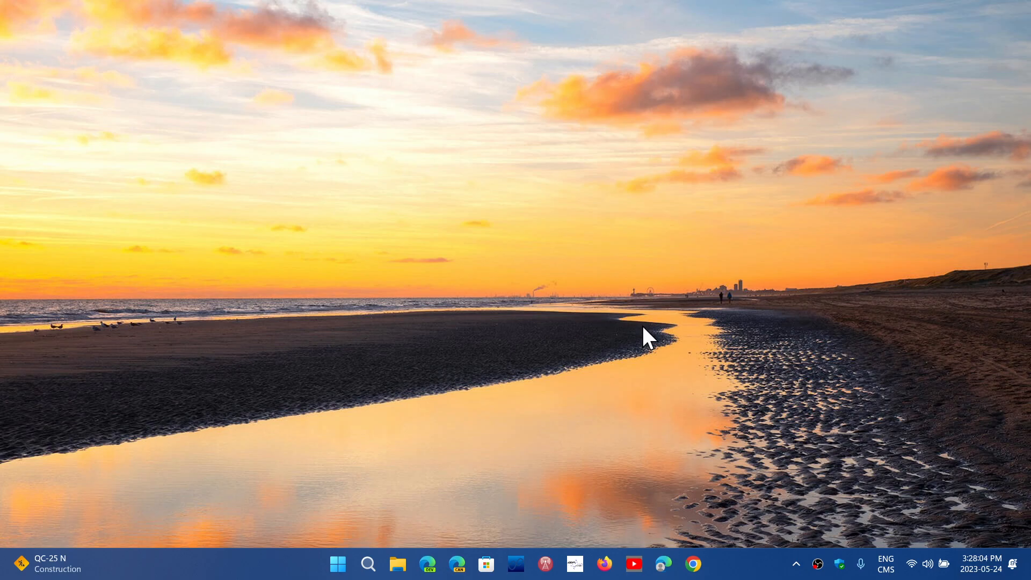
mouse_move(968, 511)
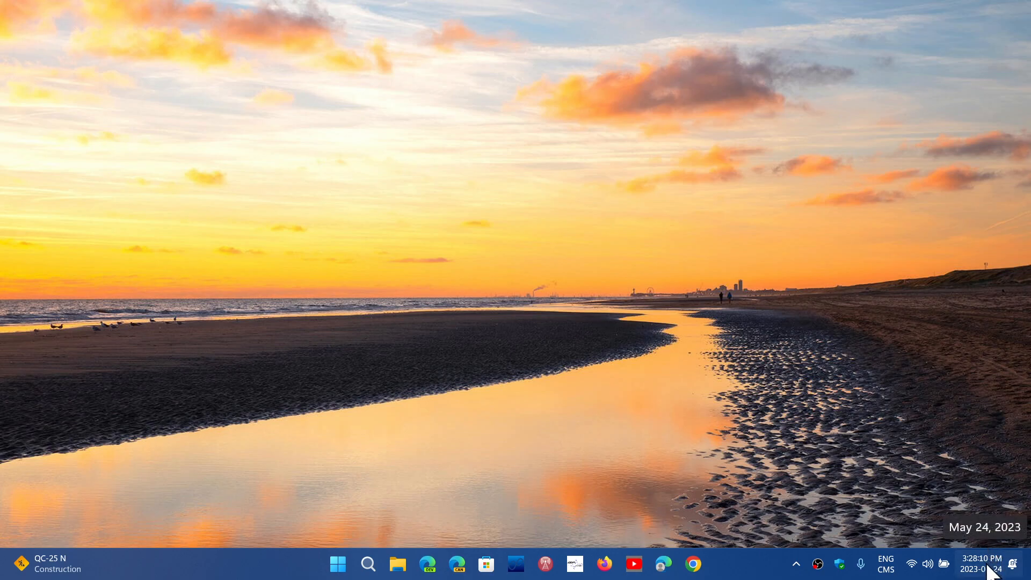
mouse_move(351, 487)
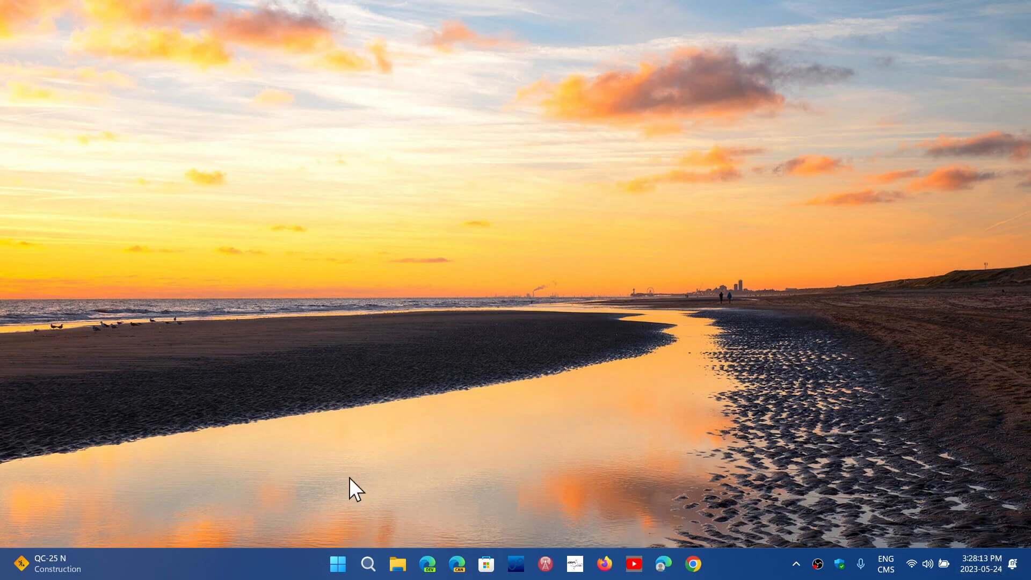
left_click(337, 564)
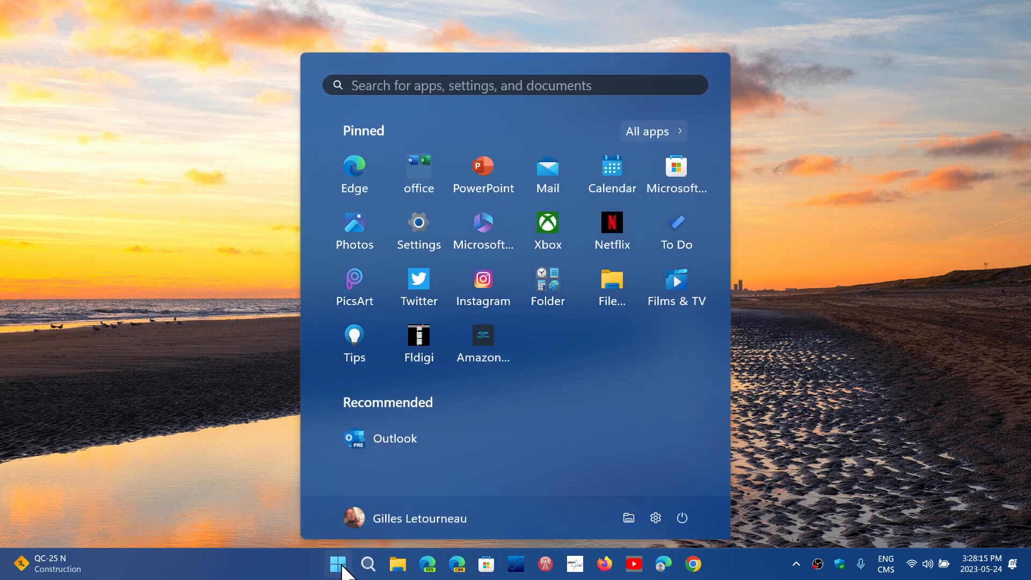
left_click(418, 223)
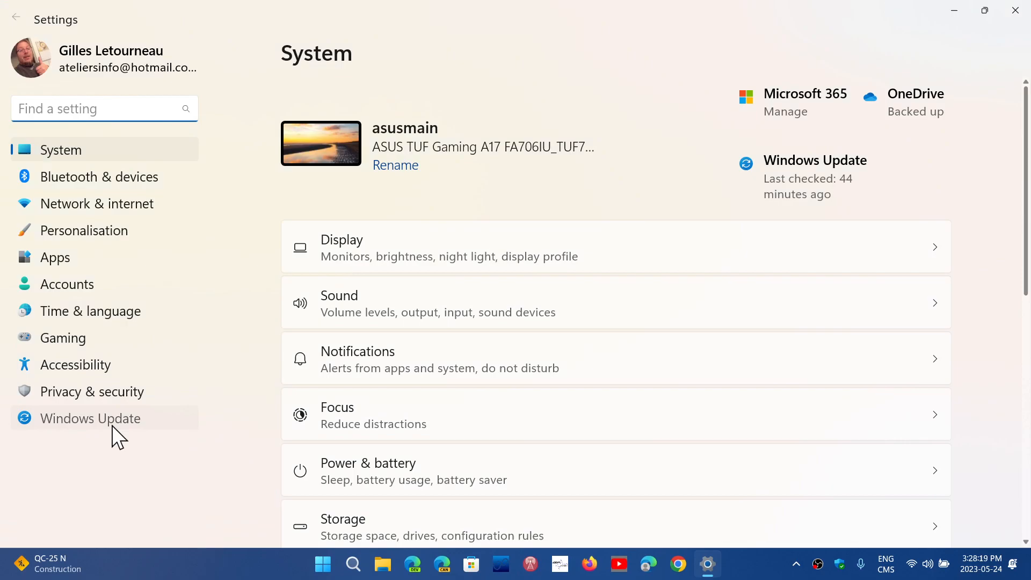
left_click(90, 418)
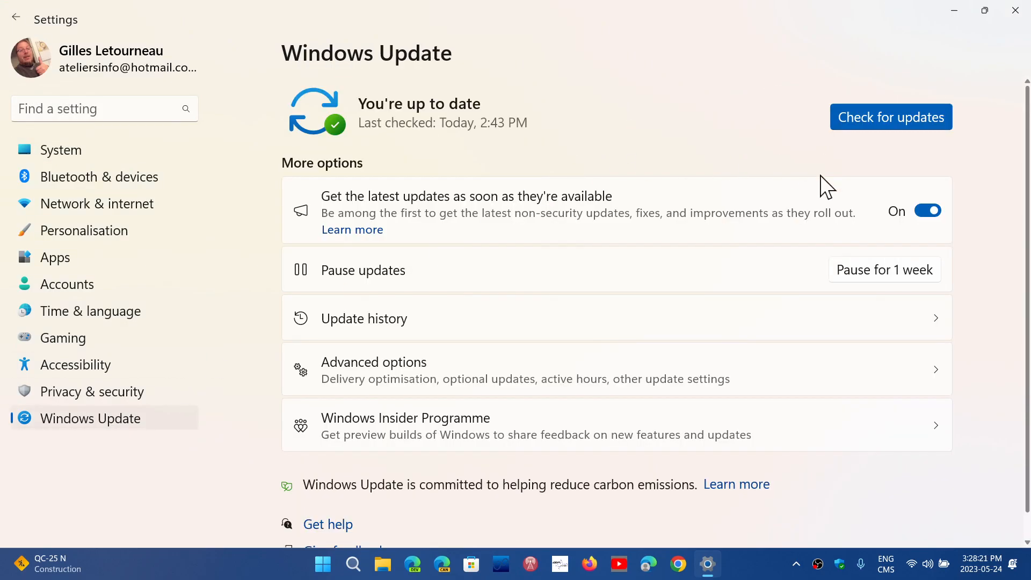
mouse_move(560, 220)
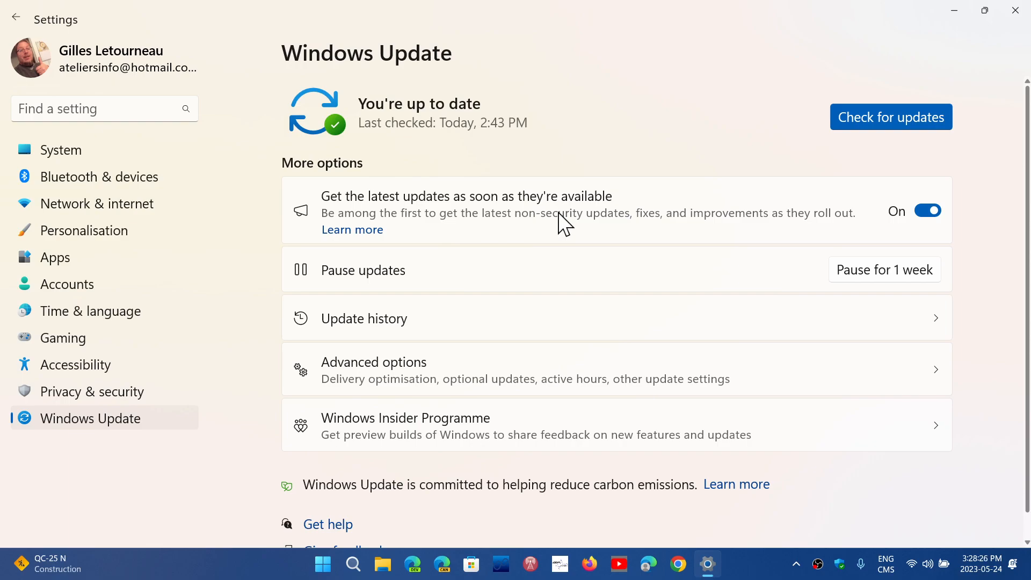
left_click(1012, 10)
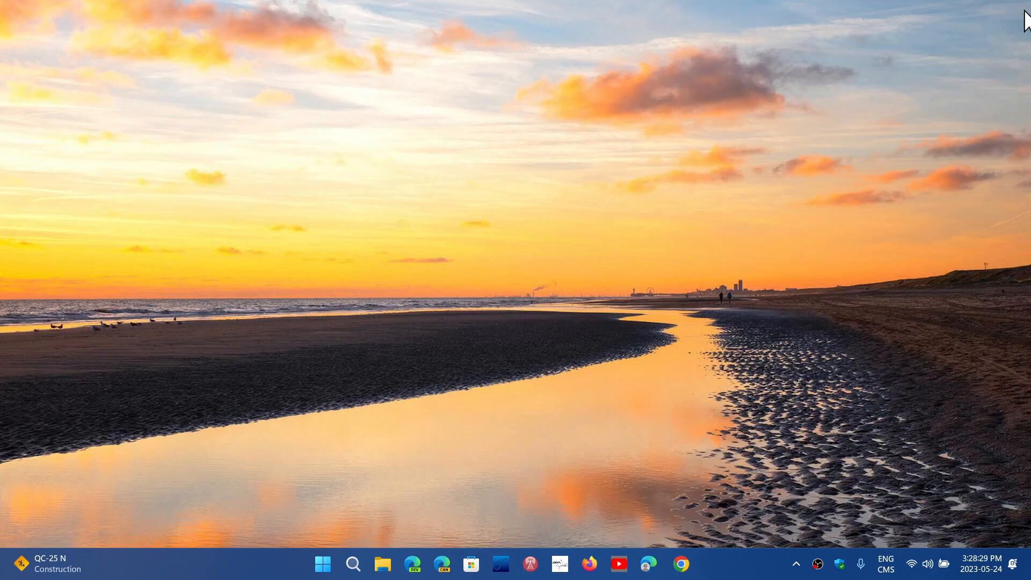